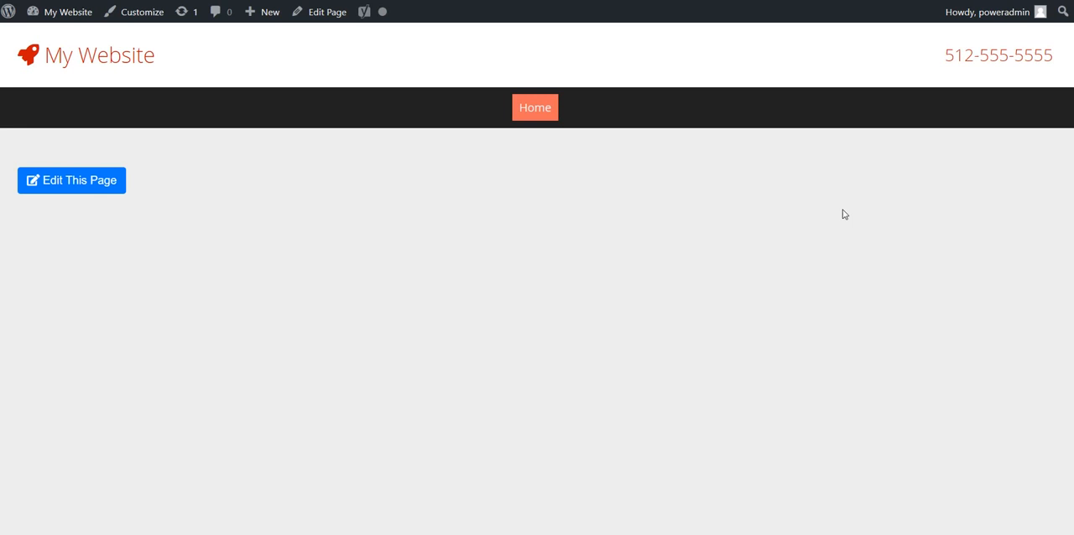
mouse_move(651, 102)
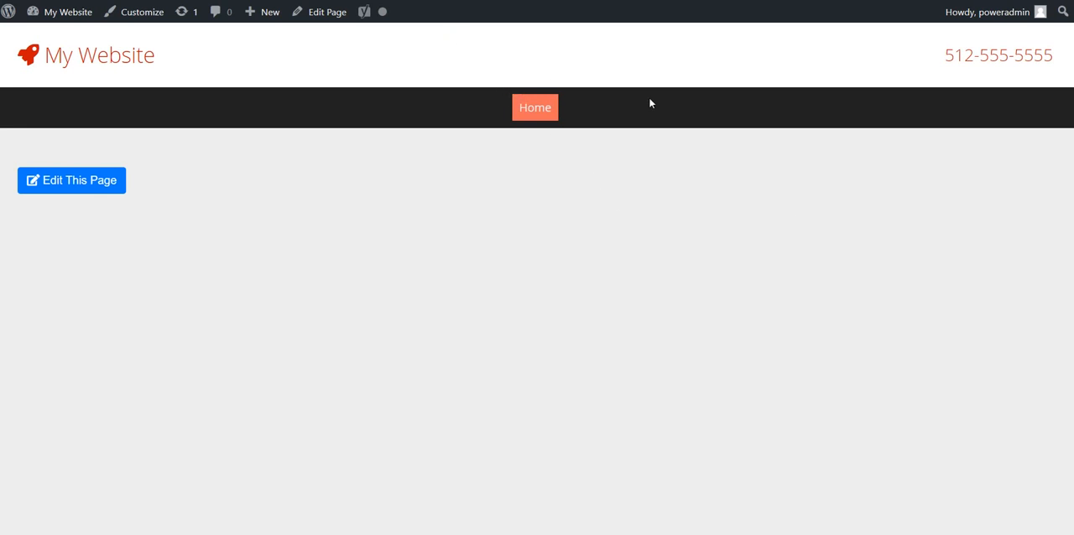
mouse_move(500, 115)
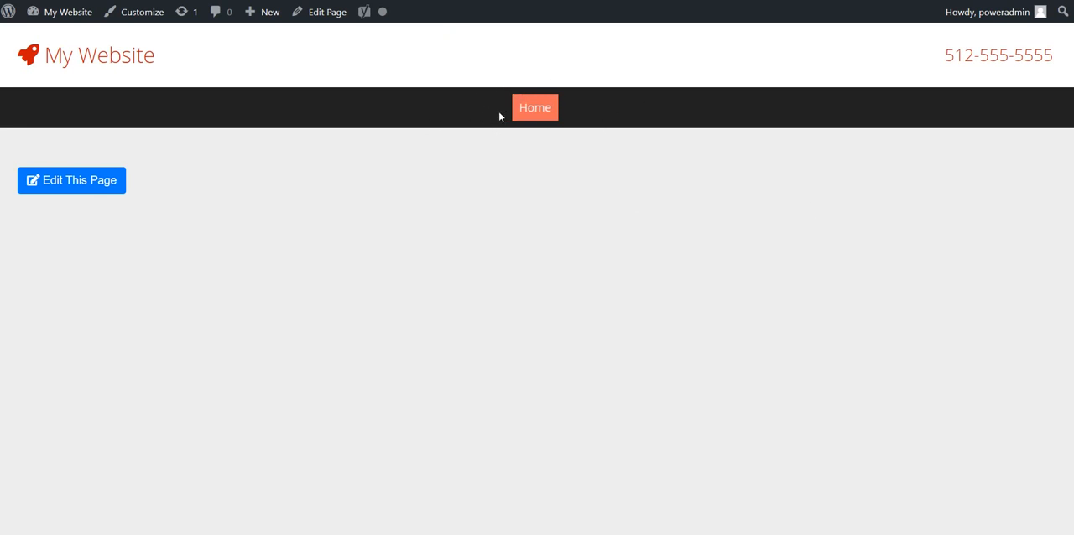
mouse_move(660, 155)
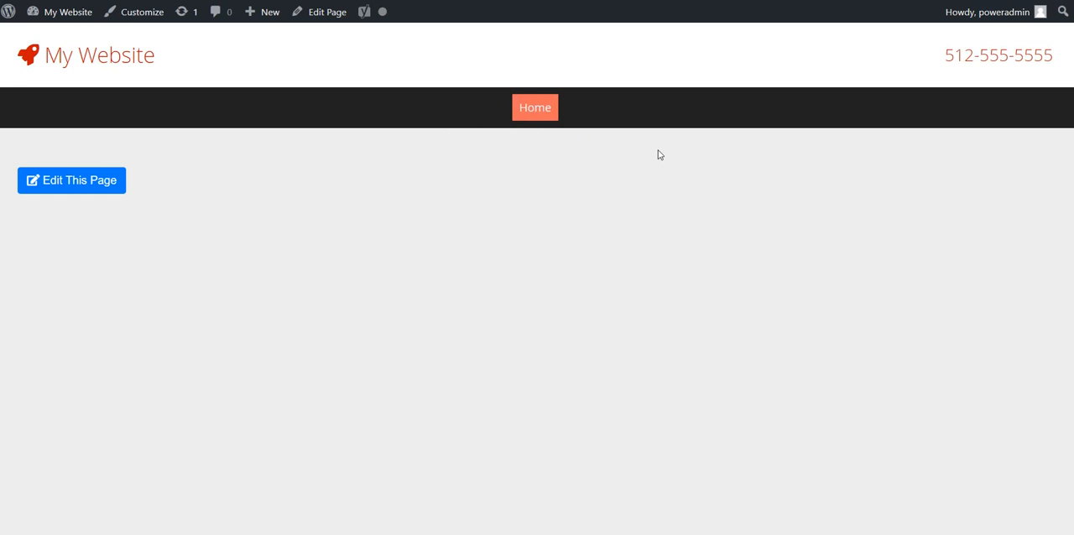
mouse_move(565, 135)
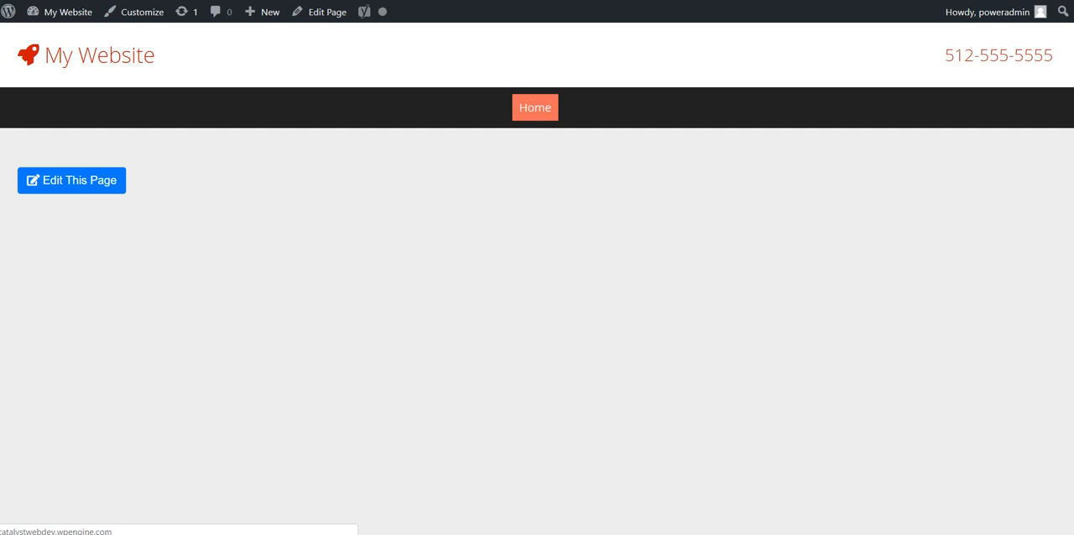
mouse_move(586, 119)
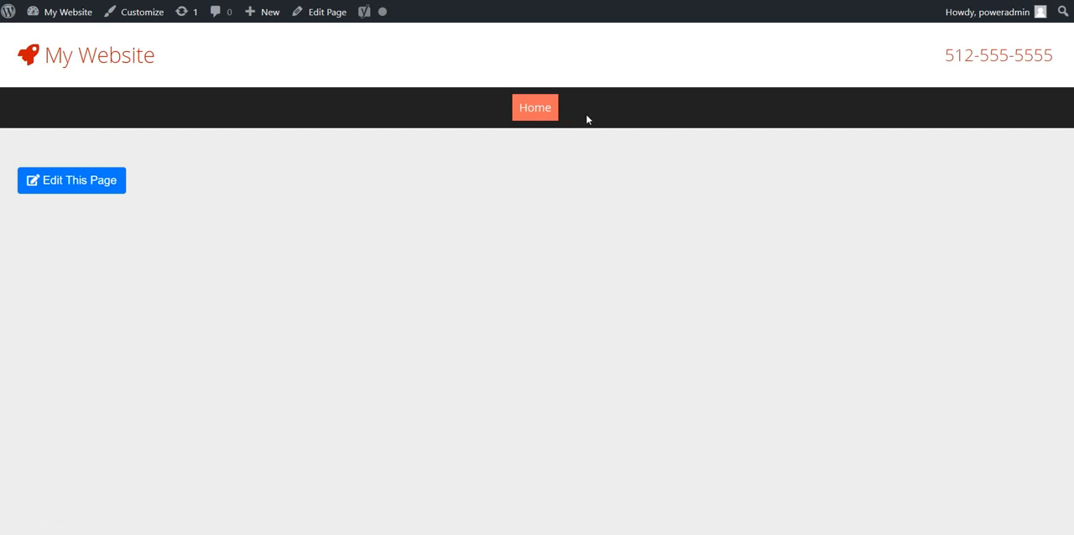
mouse_move(566, 111)
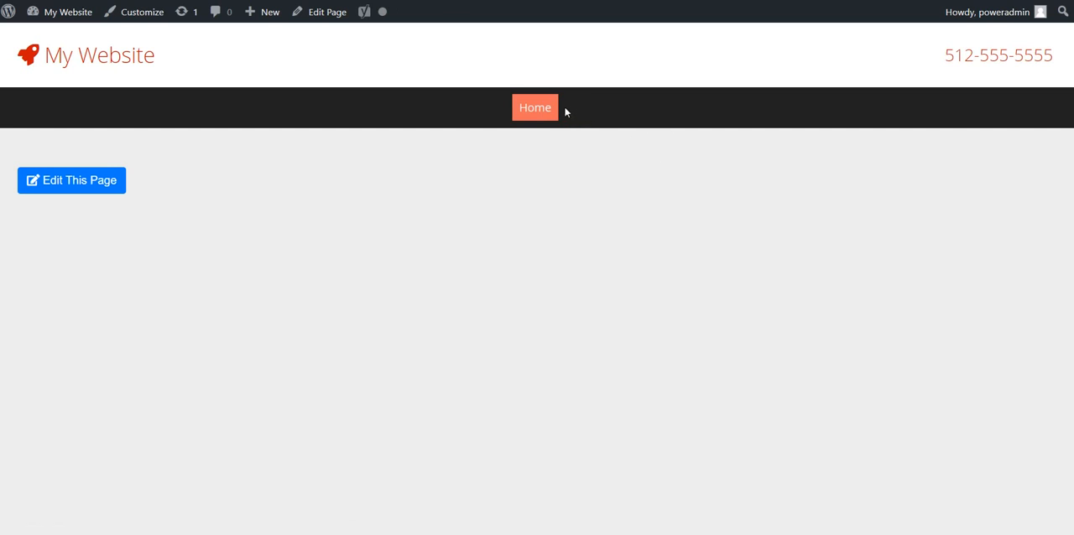
mouse_move(575, 187)
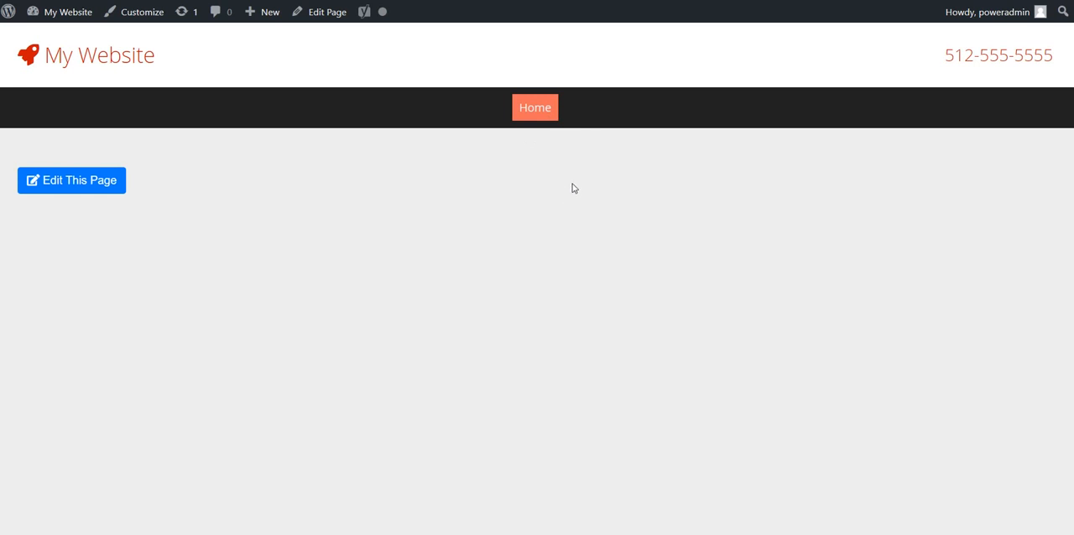
mouse_move(123, 82)
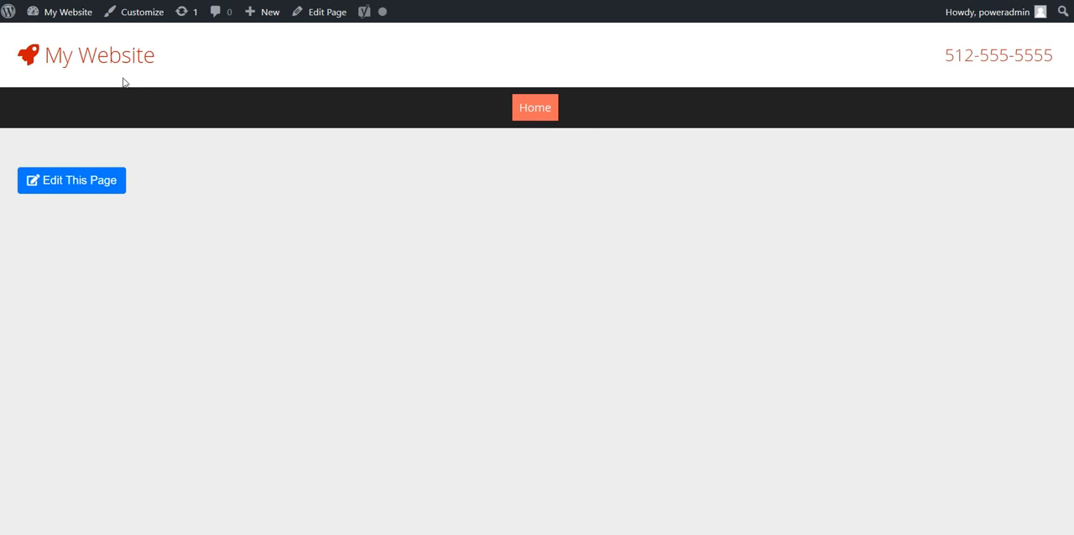
mouse_move(687, 21)
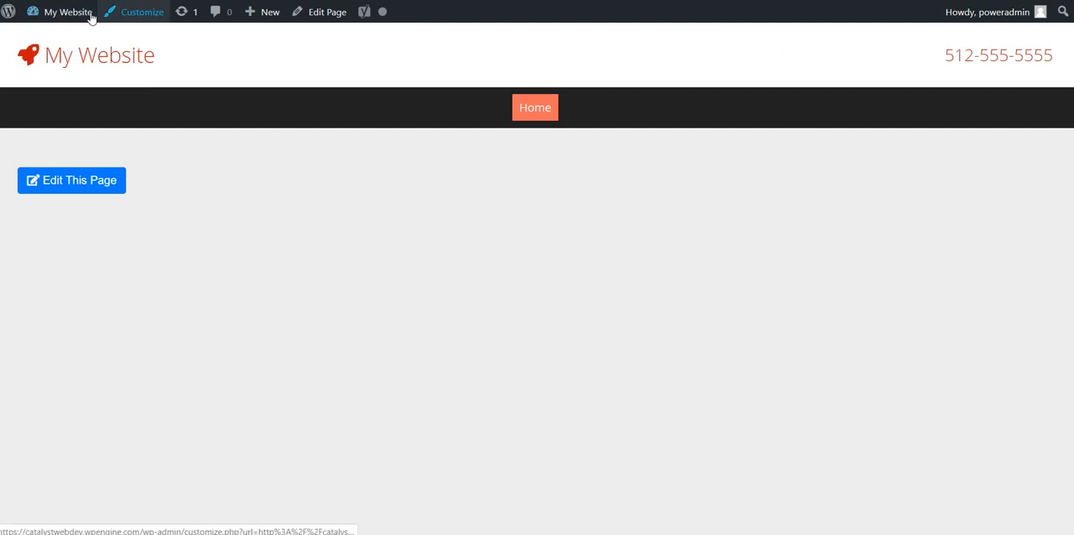
Step: Reveal the 'My Website' admin bar dropdown with Dashboard, Themes, Widgets and Menus
left_click(67, 12)
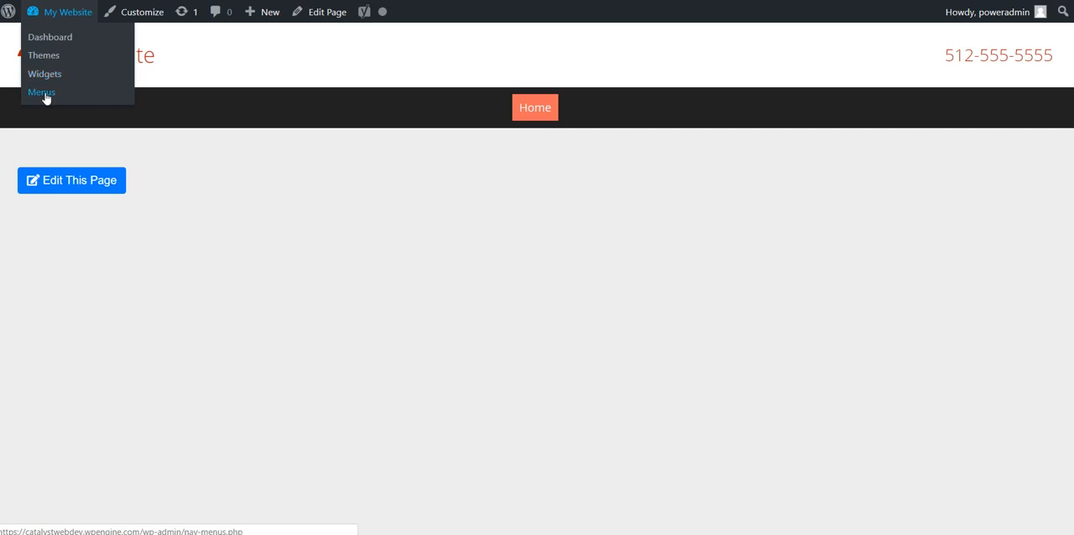
Step: Open the Menus editor and select Main Navigation as the menu to edit
left_click(41, 92)
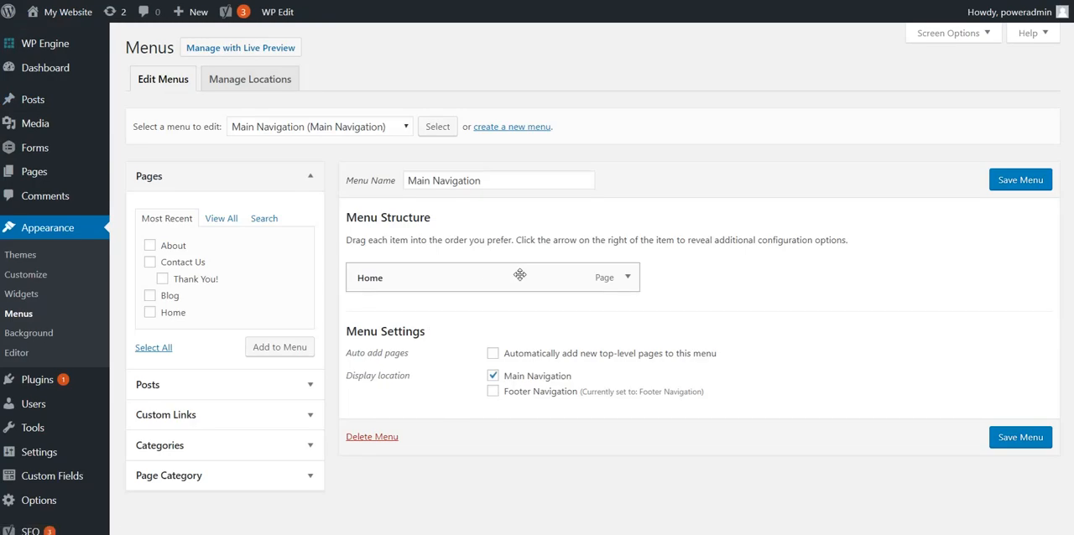
mouse_move(472, 156)
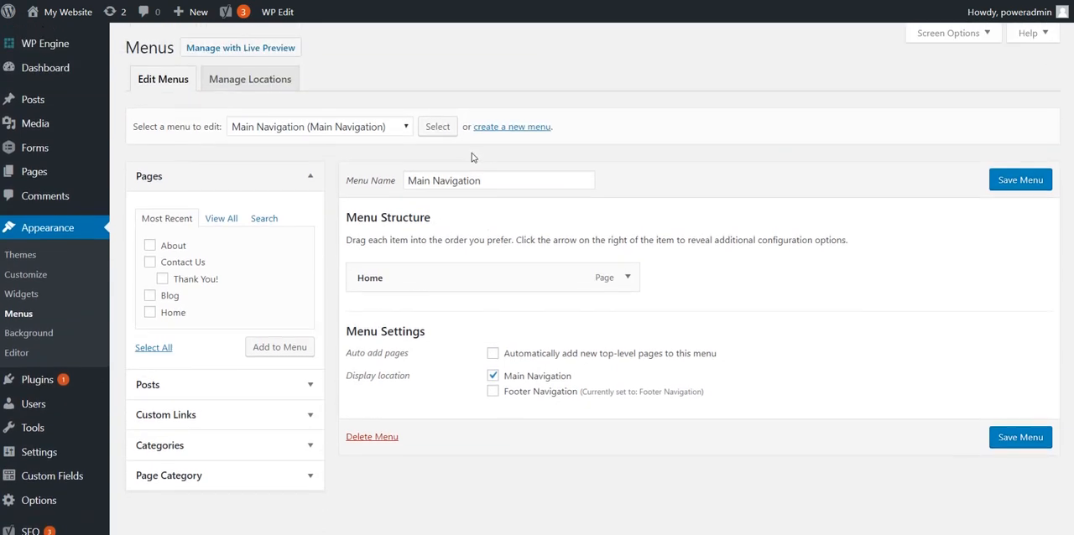
mouse_move(620, 200)
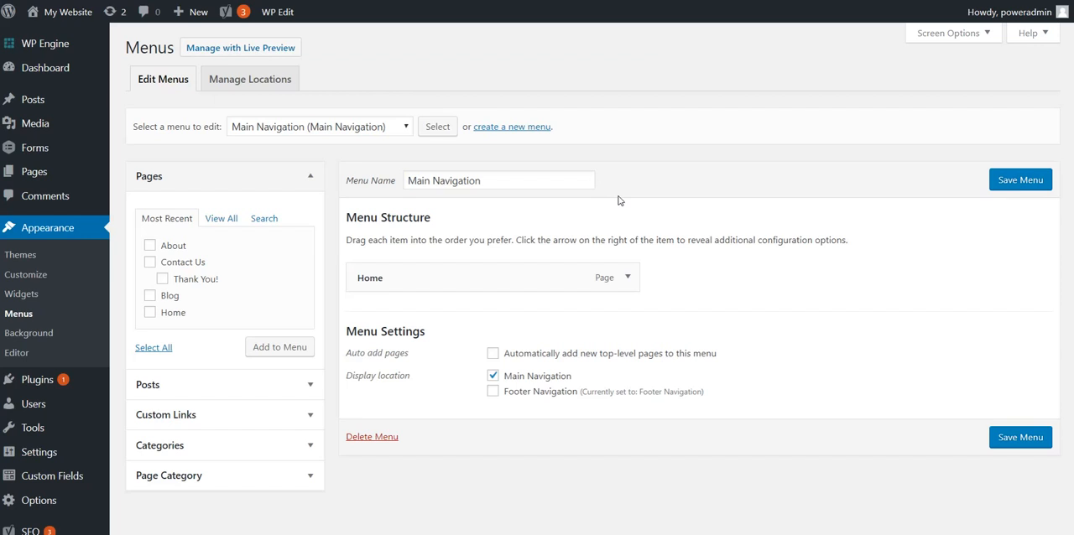
left_click(317, 125)
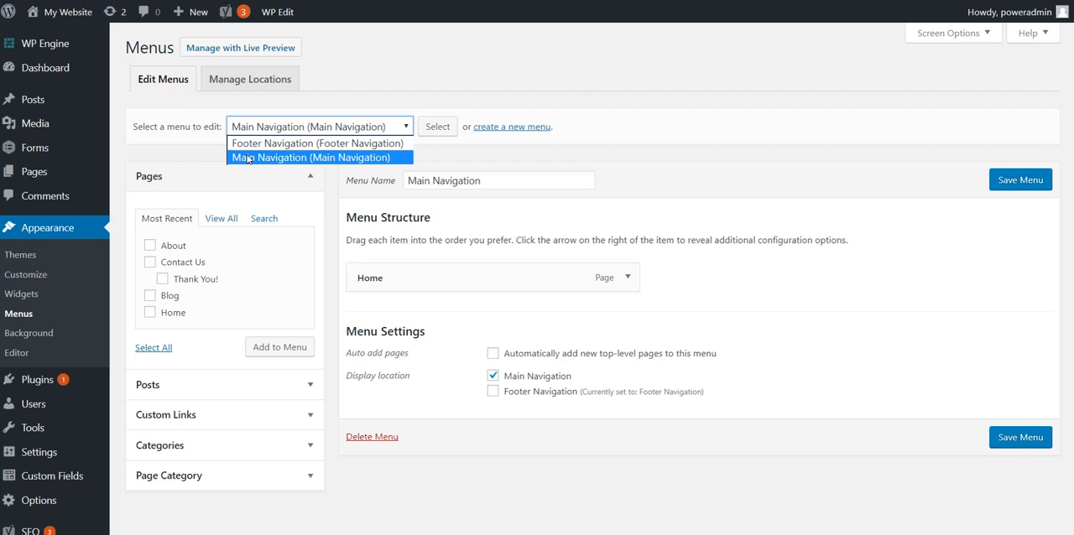
mouse_move(392, 169)
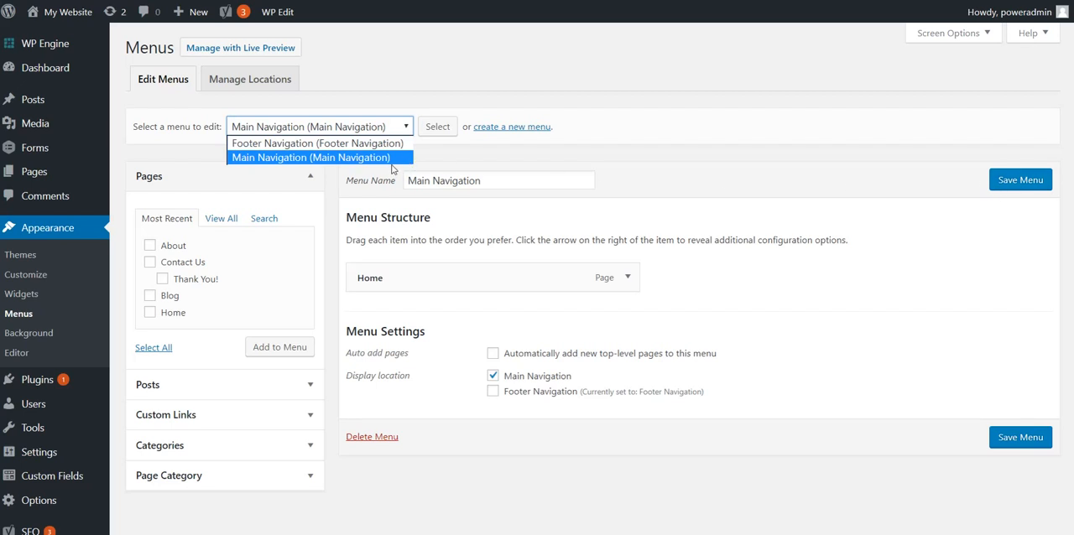
left_click(311, 157)
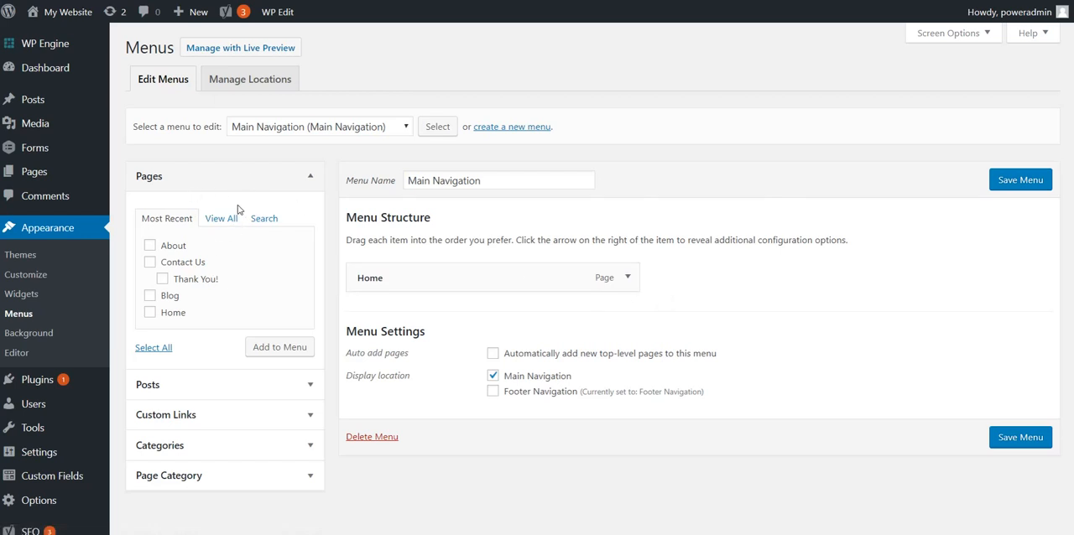
mouse_move(224, 272)
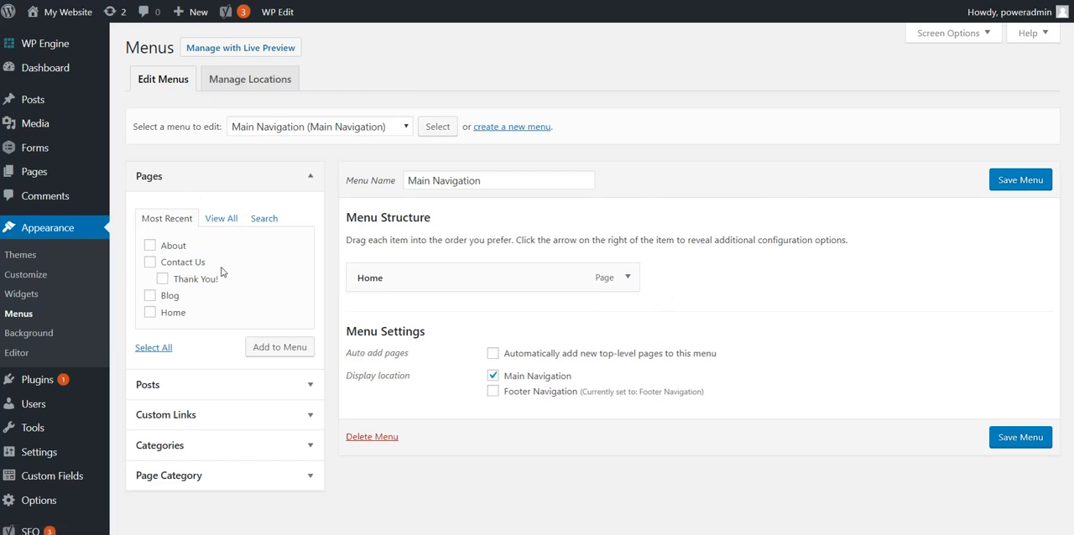
mouse_move(189, 283)
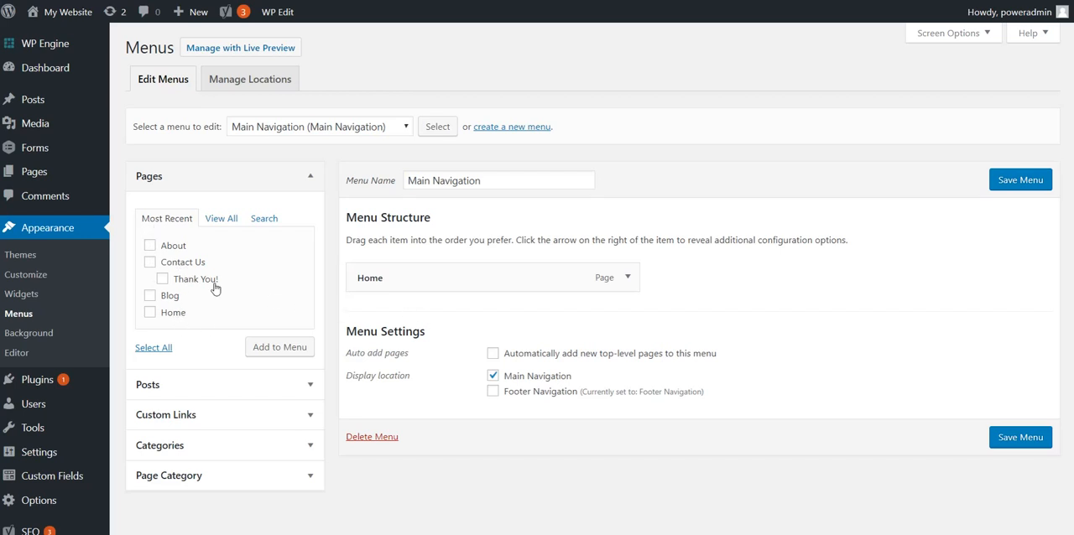
mouse_move(217, 259)
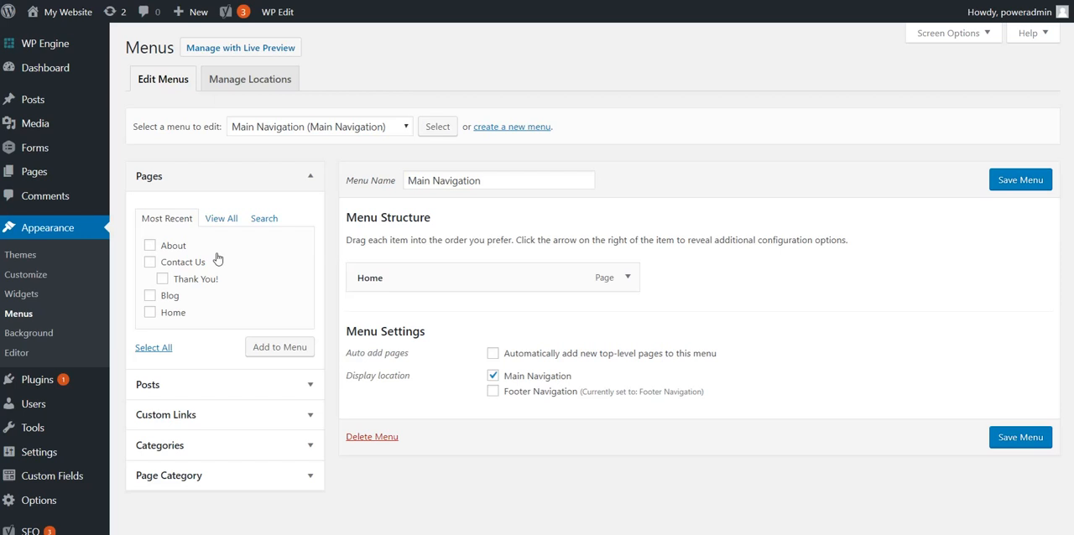
Step: Tick the About and Contact Us pages and add them to the menu
left_click(149, 245)
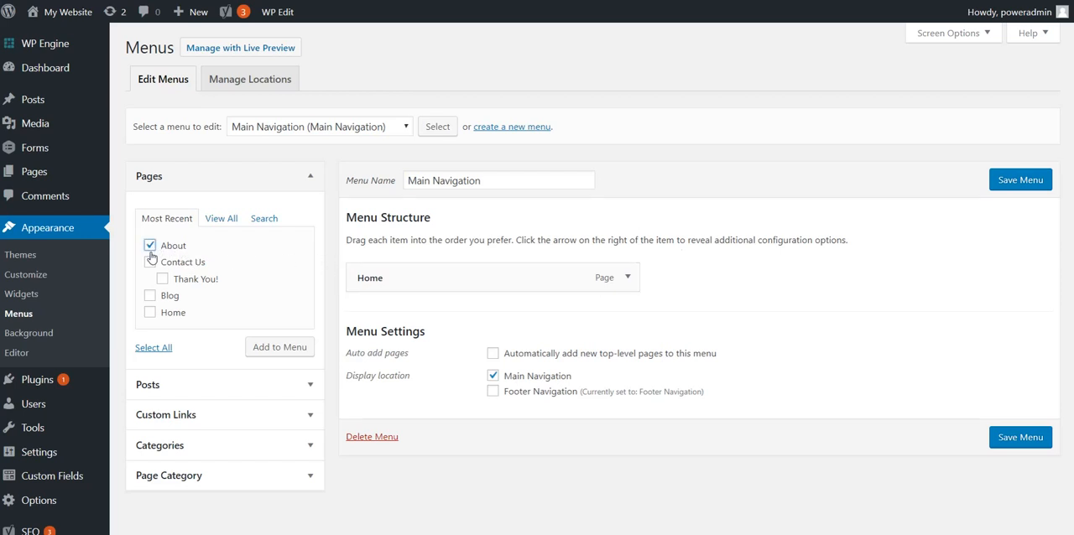
left_click(150, 262)
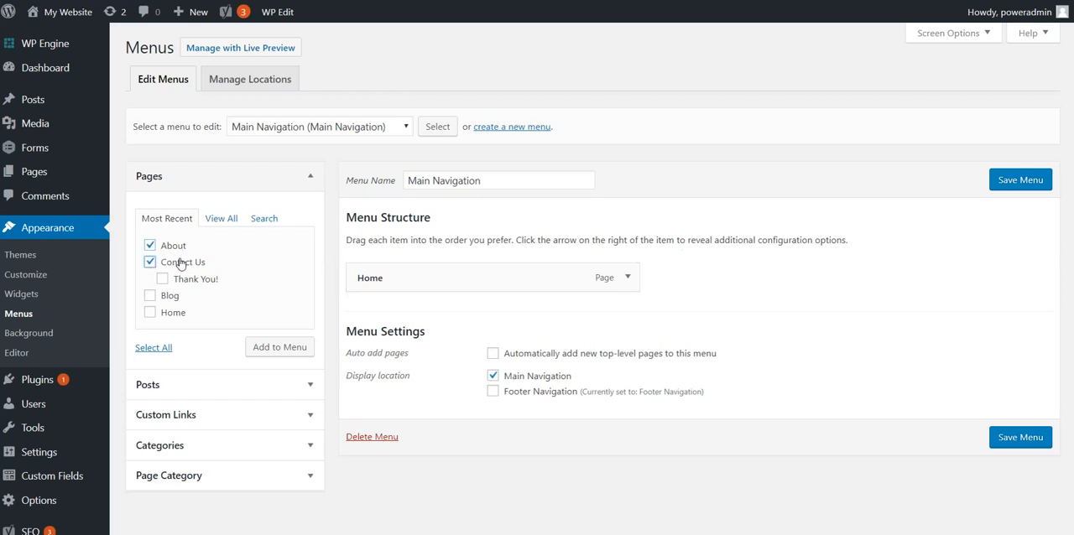
left_click(280, 347)
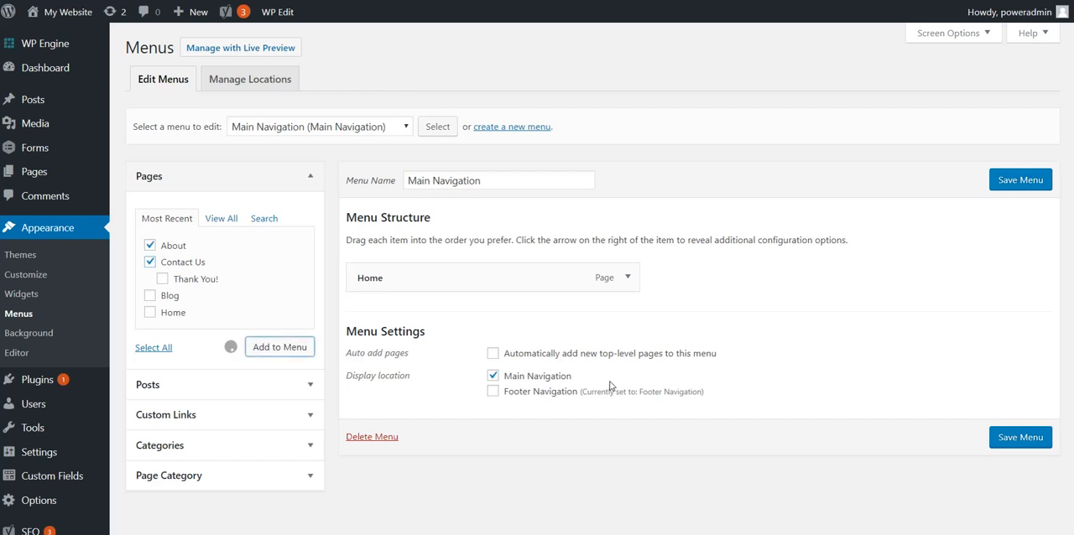
left_click(279, 346)
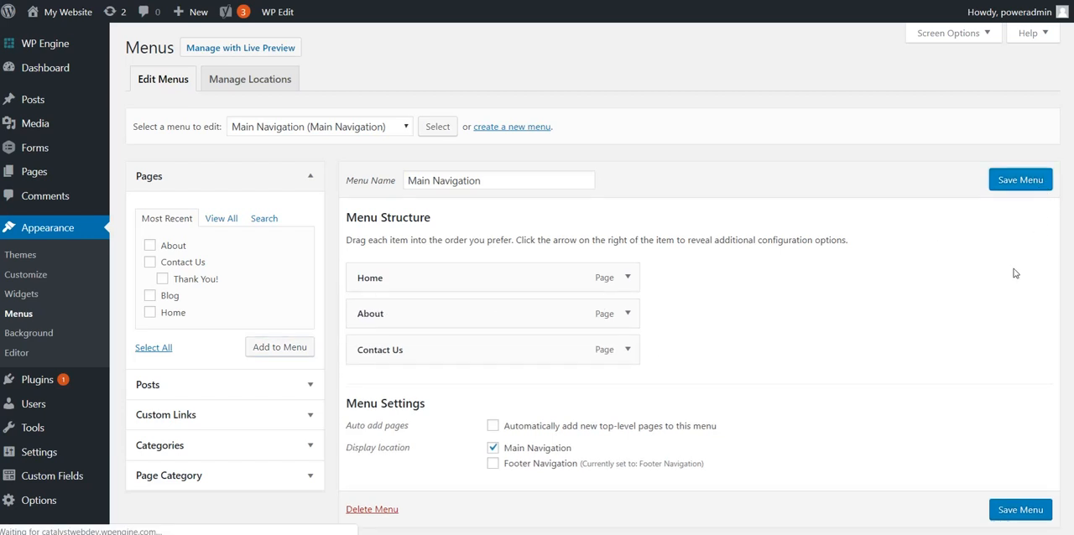
Step: Save the Main Navigation menu with Home, About and Contact Us
left_click(1019, 179)
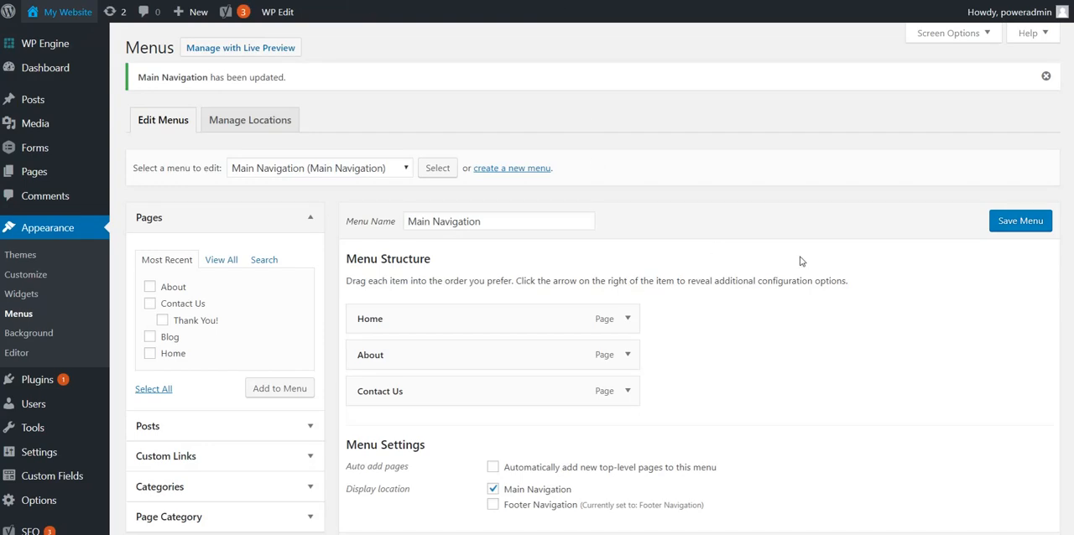
mouse_move(862, 416)
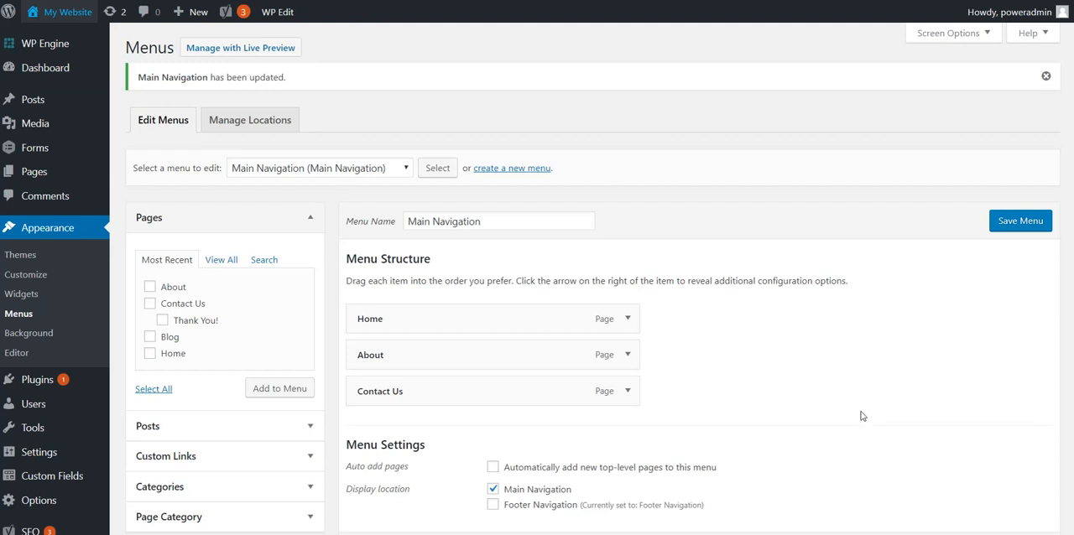